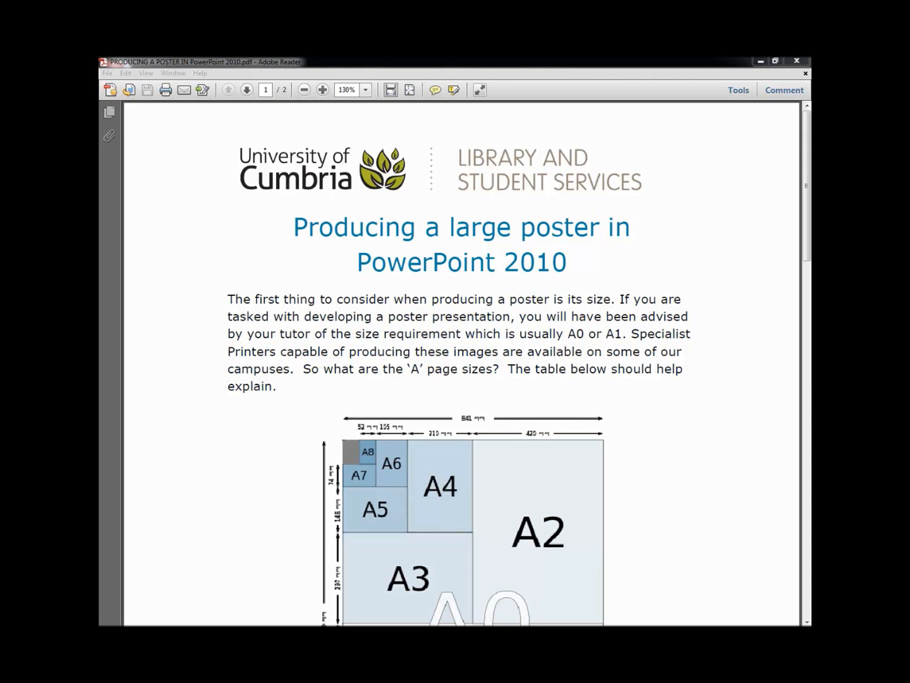
mouse_move(798, 185)
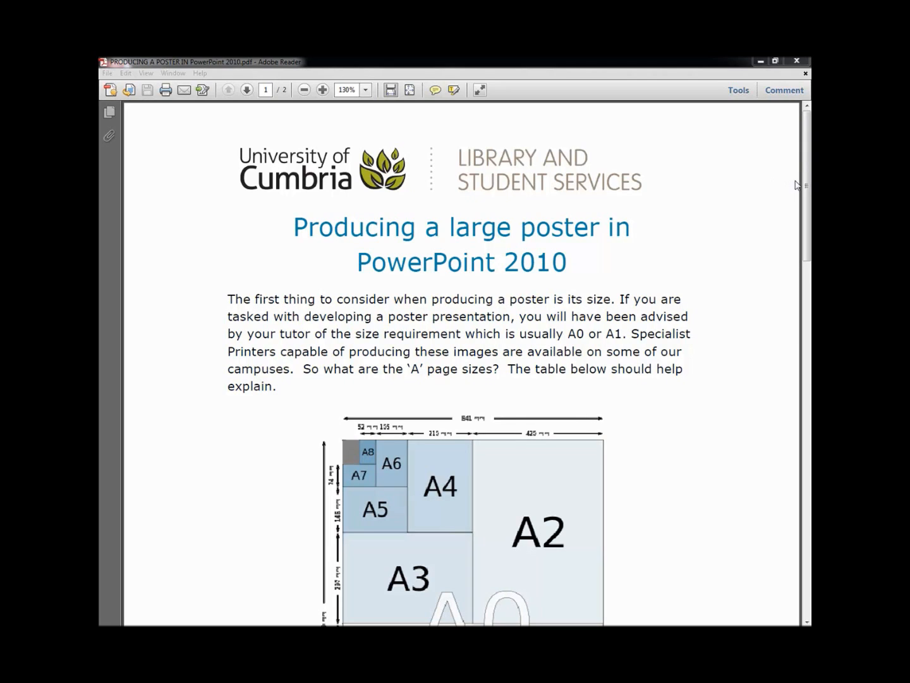
- Bring up Page Setup from the Design ribbon for the blank 25.4 × 19.05 cm presentation
scroll(down, 3)
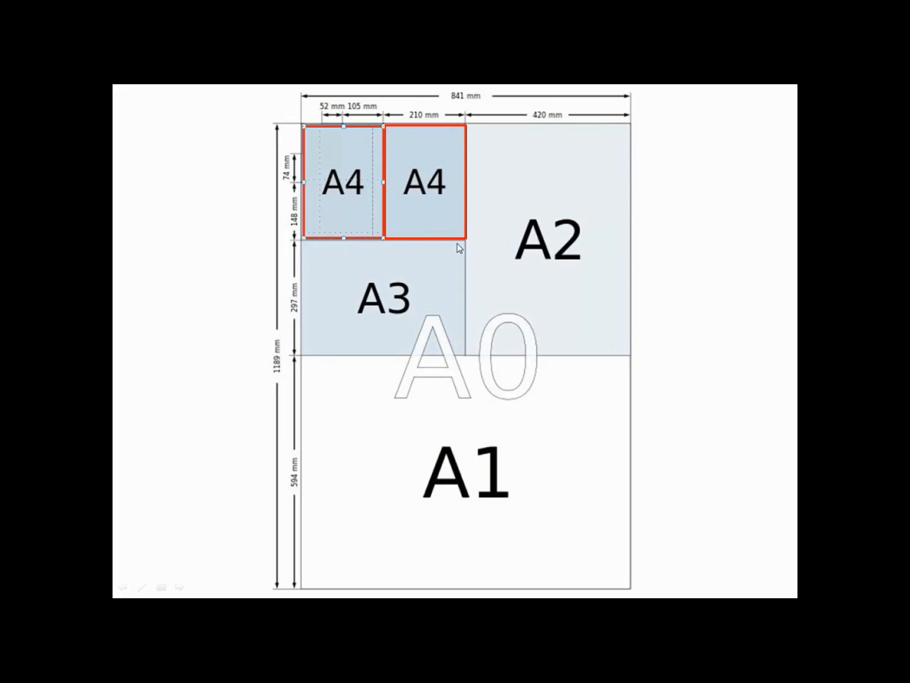
mouse_move(459, 245)
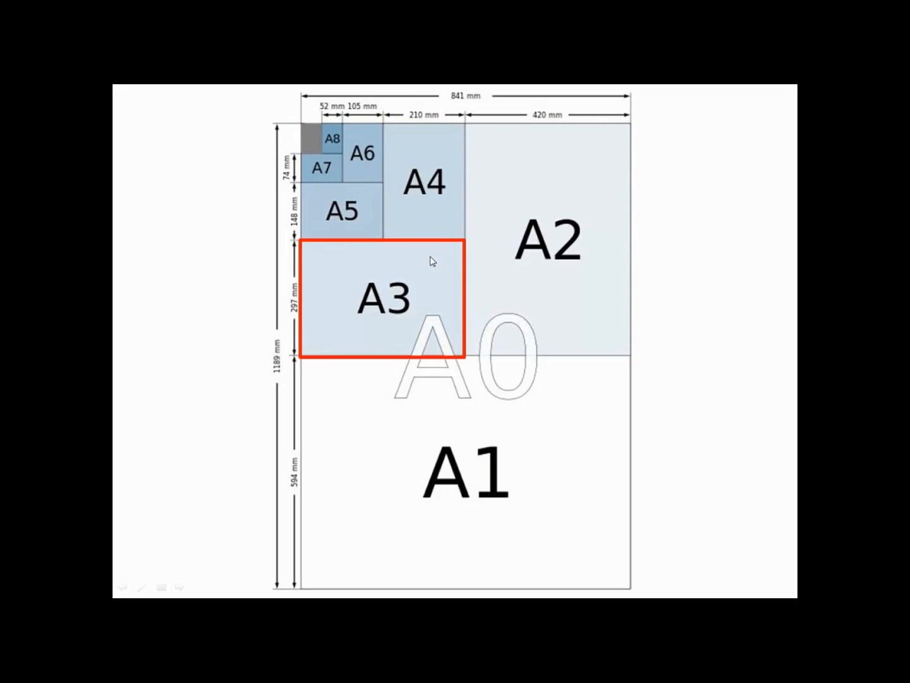
click(549, 240)
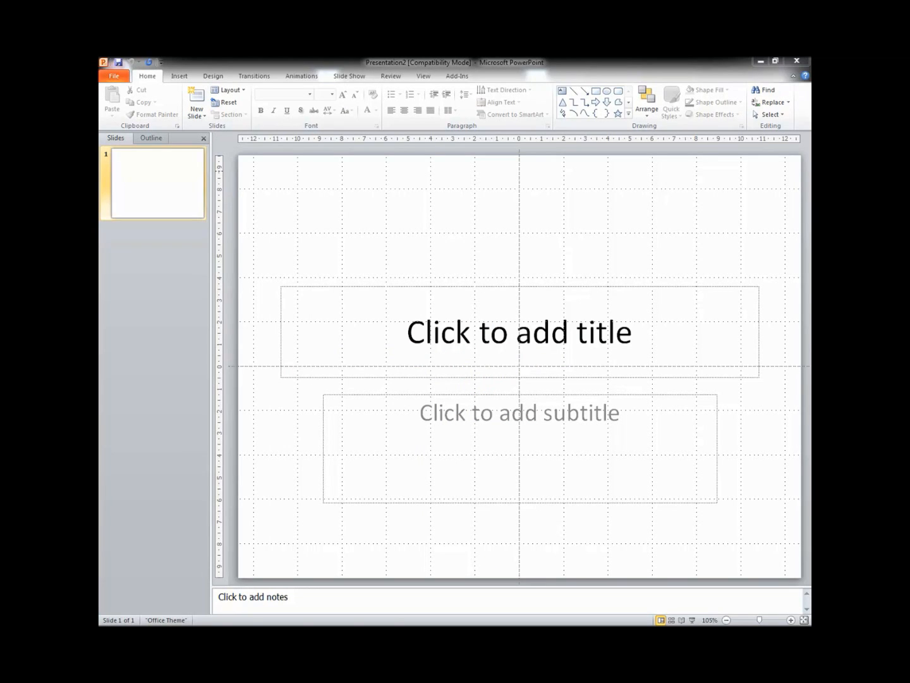
mouse_move(175, 136)
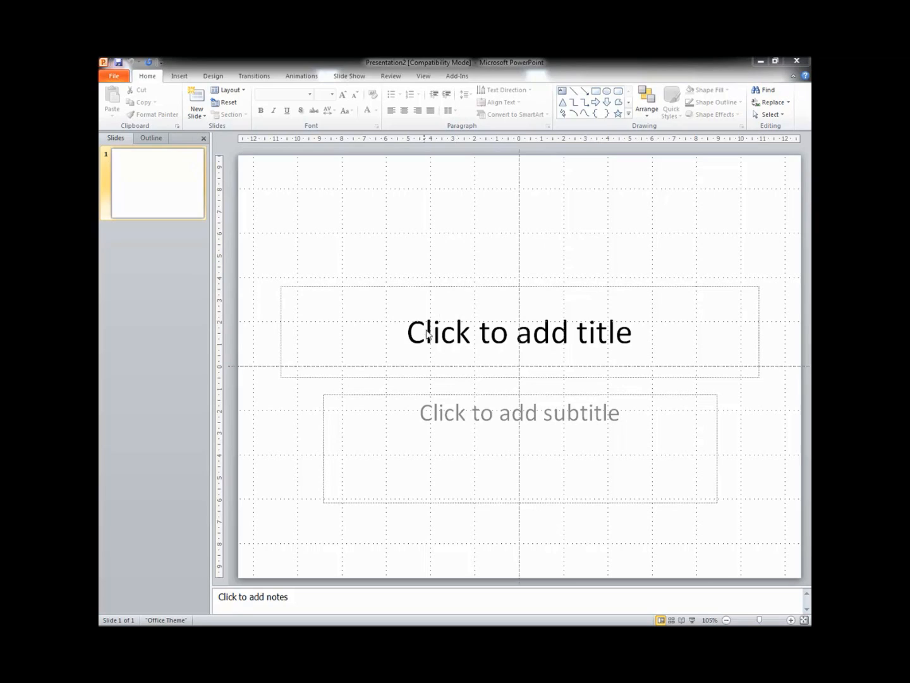
mouse_move(394, 237)
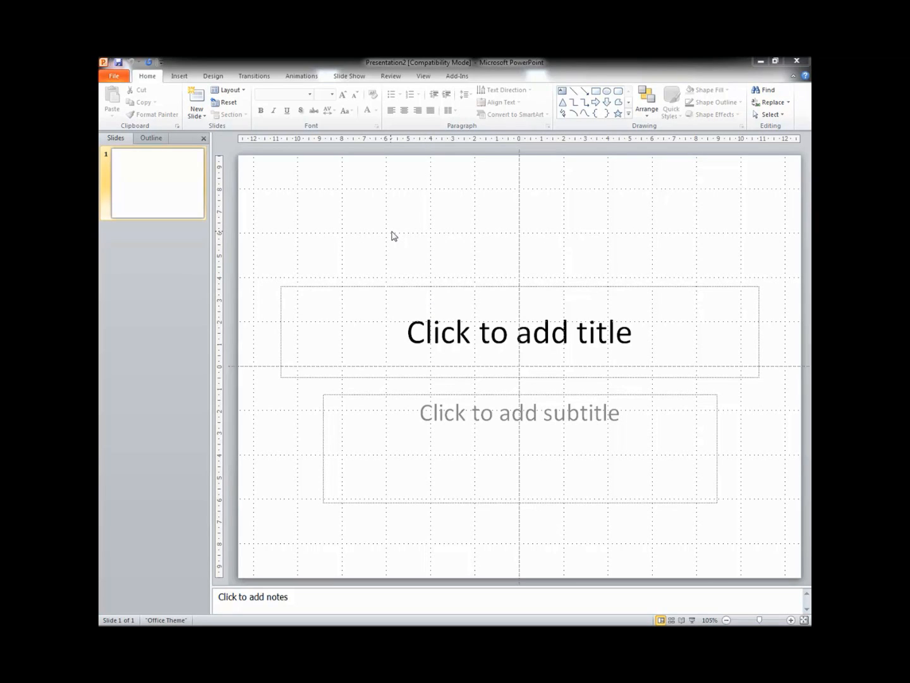
mouse_move(219, 84)
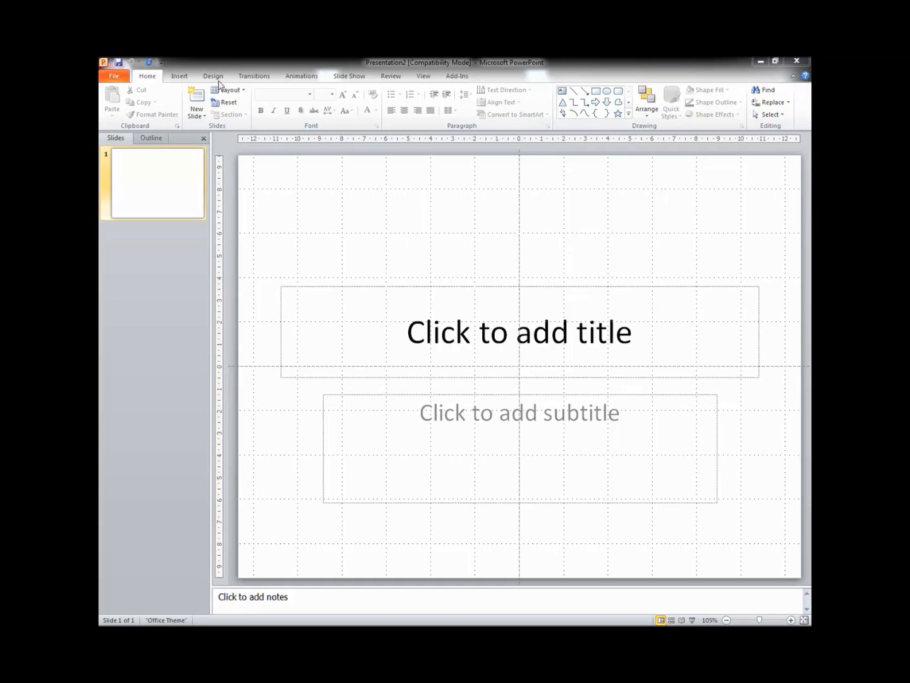
click(213, 75)
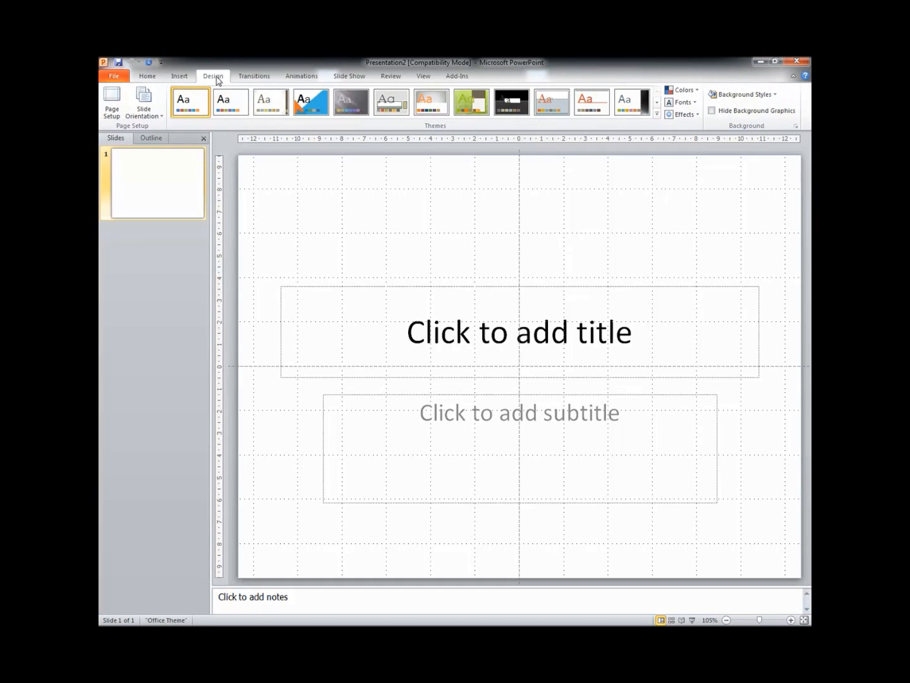
mouse_move(111, 101)
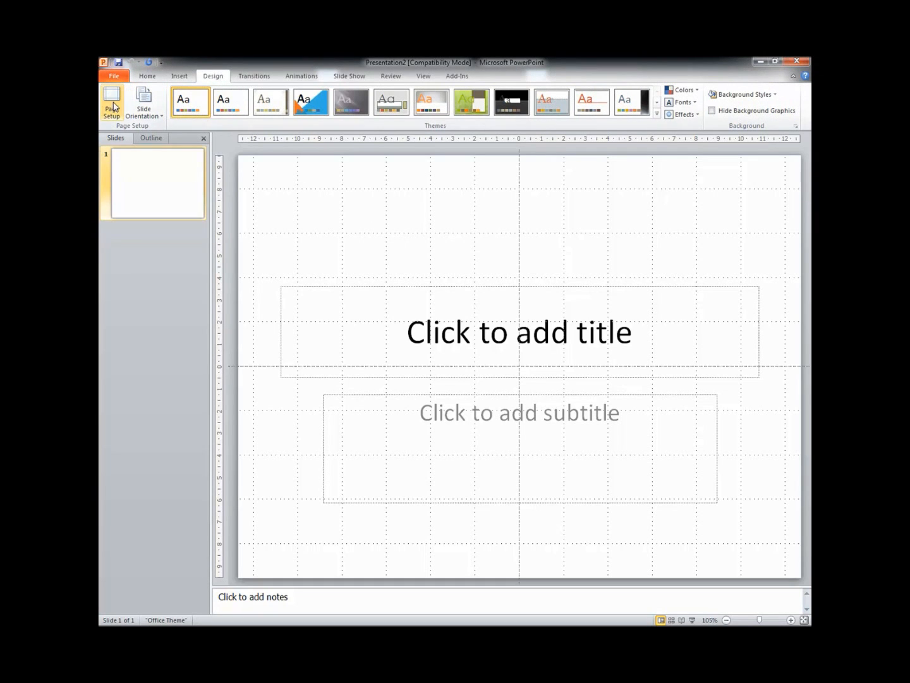
click(111, 101)
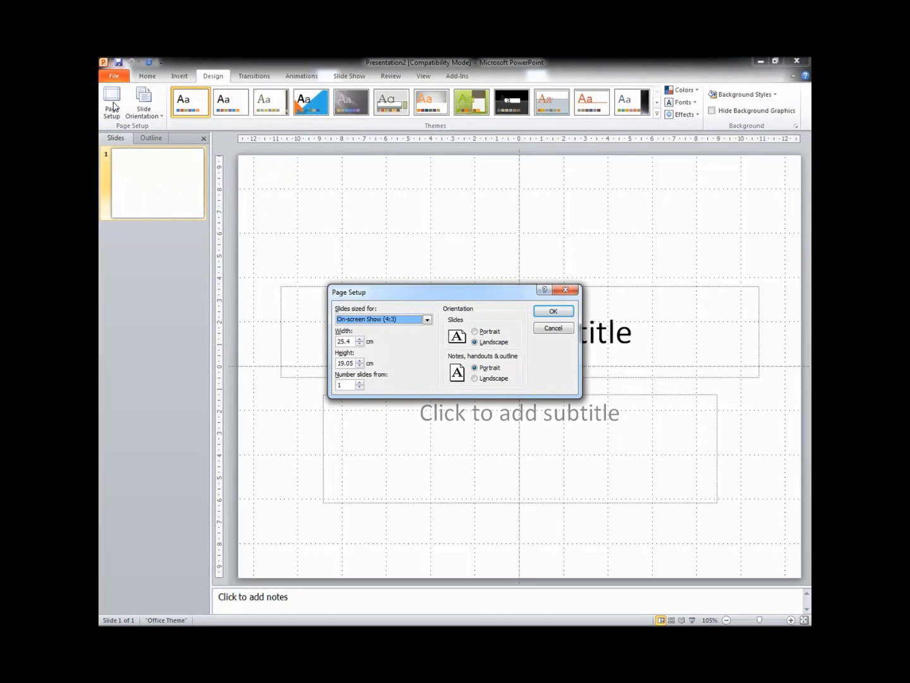
mouse_move(422, 231)
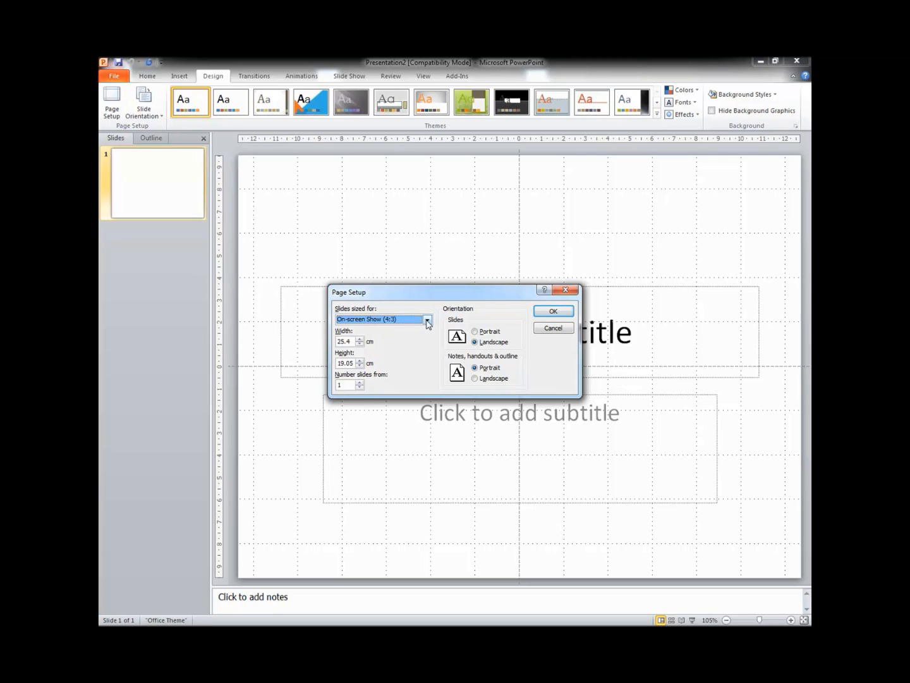
- Set a Custom slide size of width 118.9 cm, height 84.1 cm, Landscape, and confirm
click(427, 319)
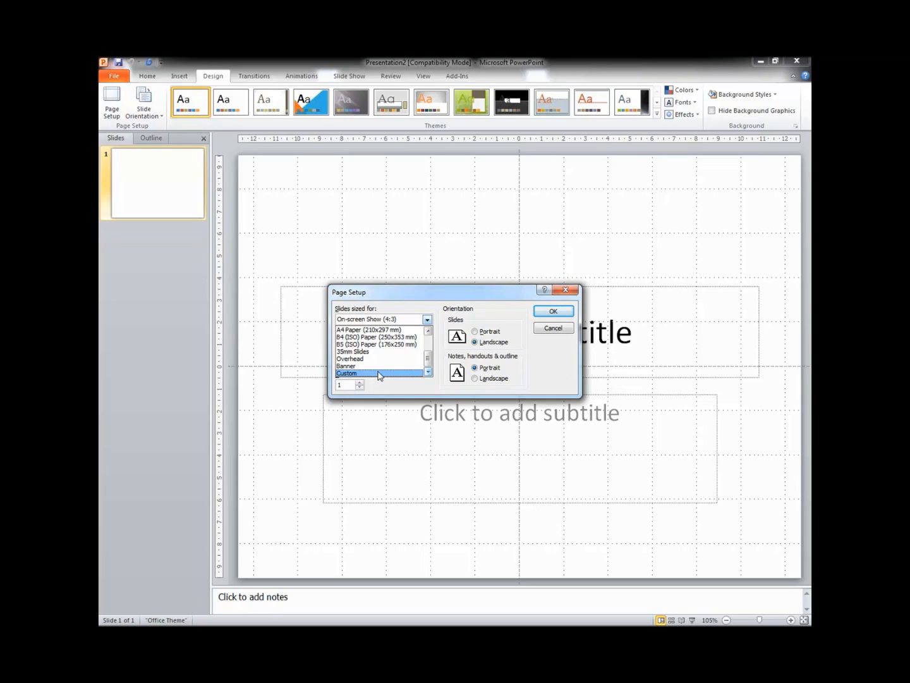
click(372, 374)
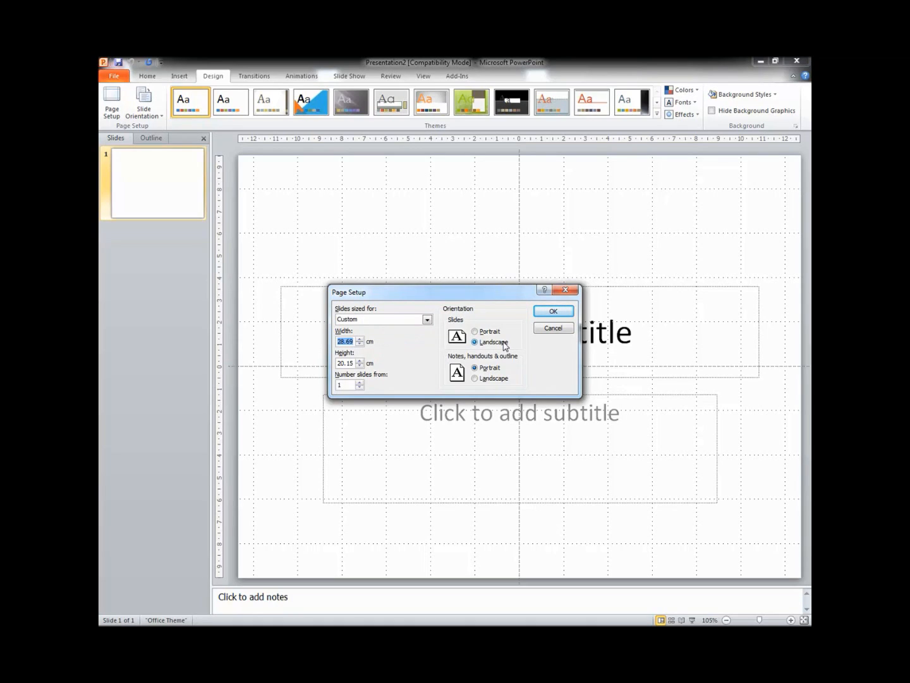
text(118.9)
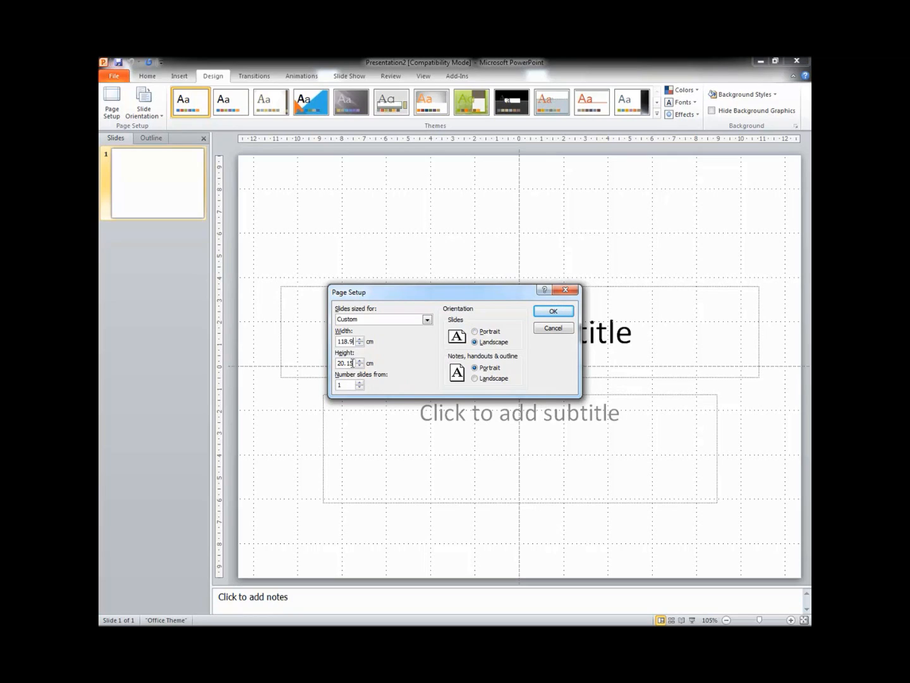
triple_click(345, 363)
text(84.1)
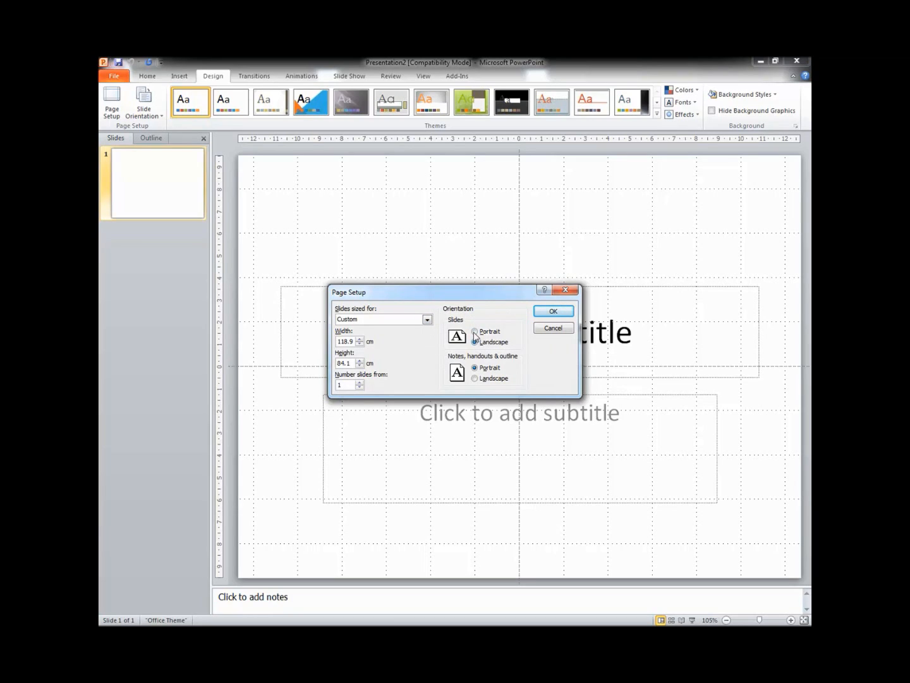
click(476, 341)
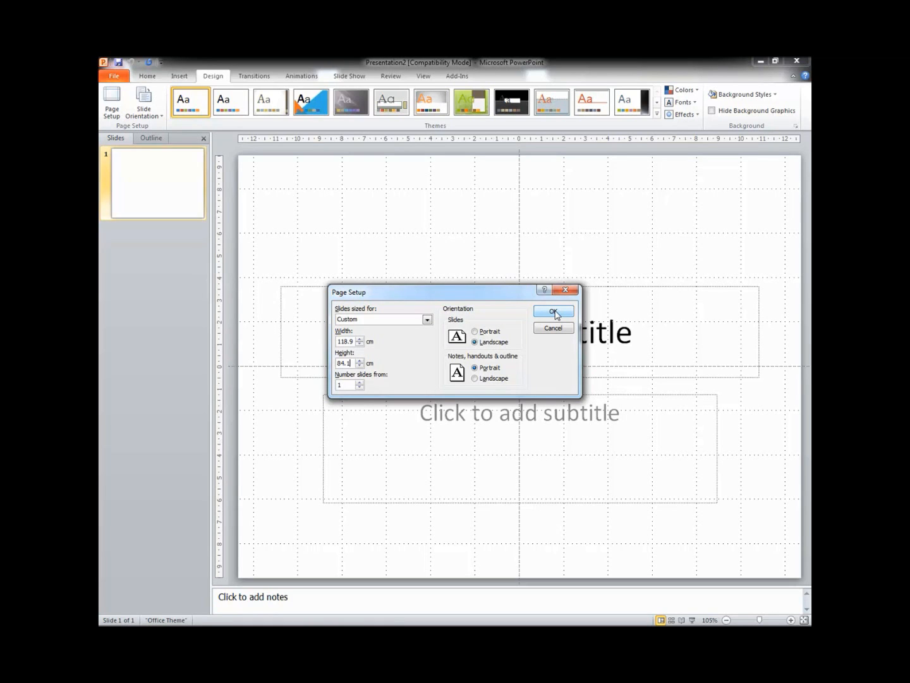
click(553, 311)
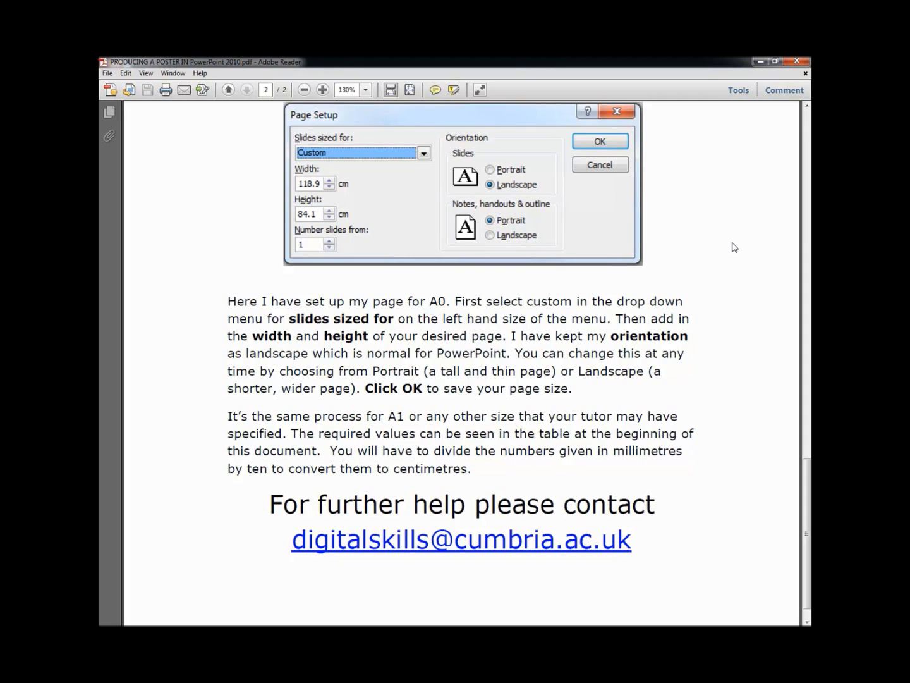
mouse_move(769, 253)
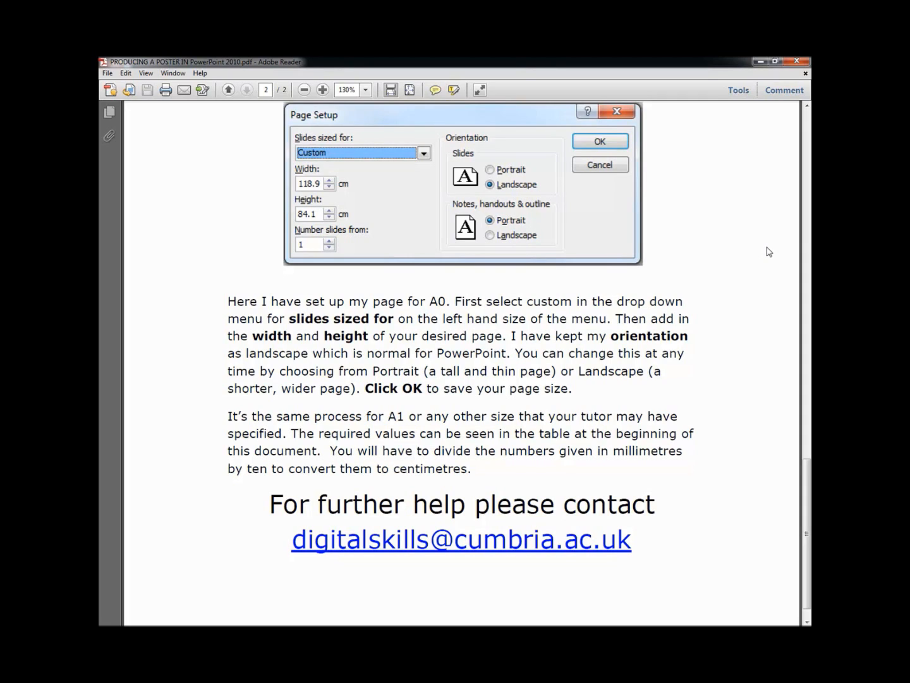